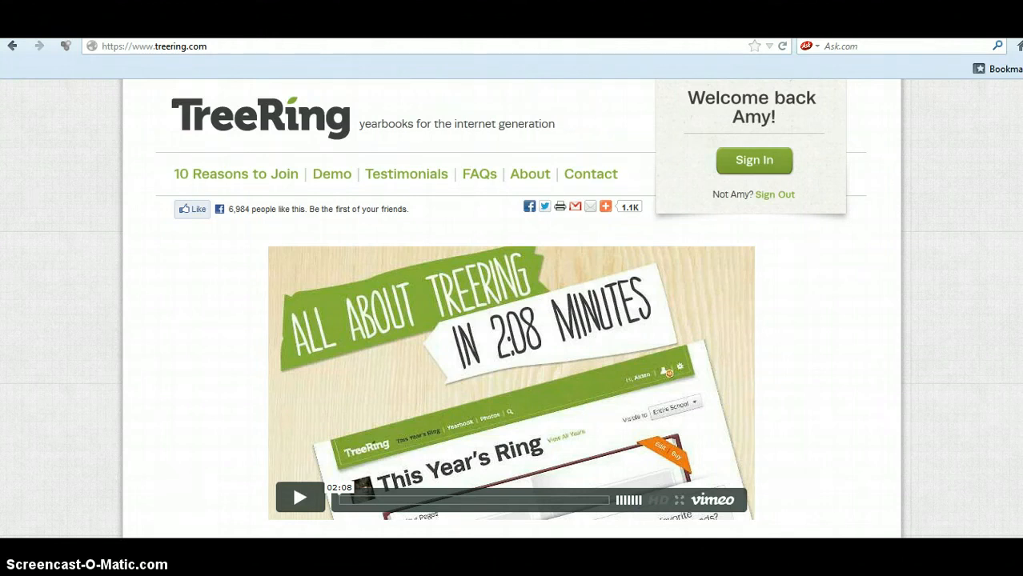
mouse_move(418, 256)
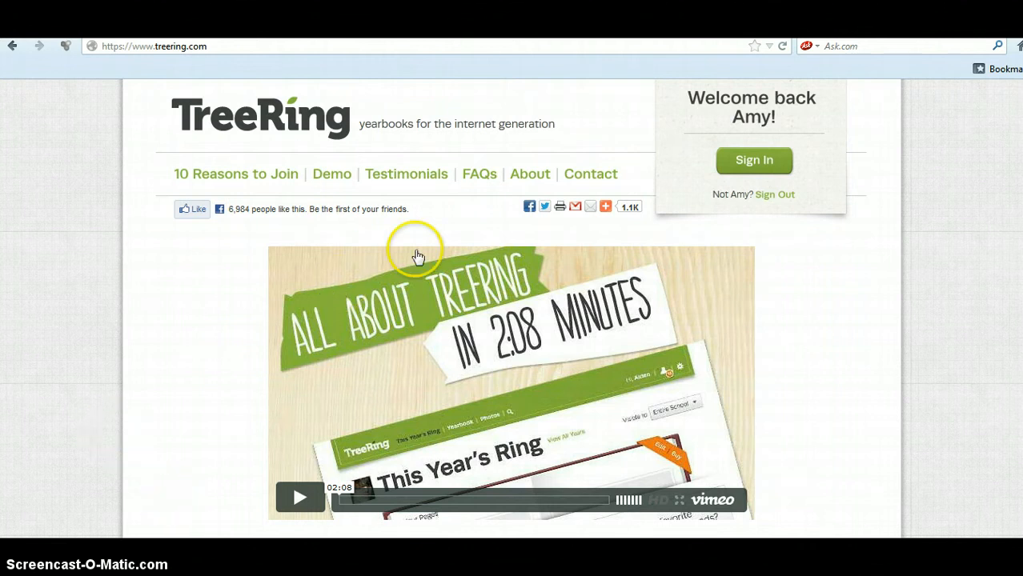
mouse_move(738, 190)
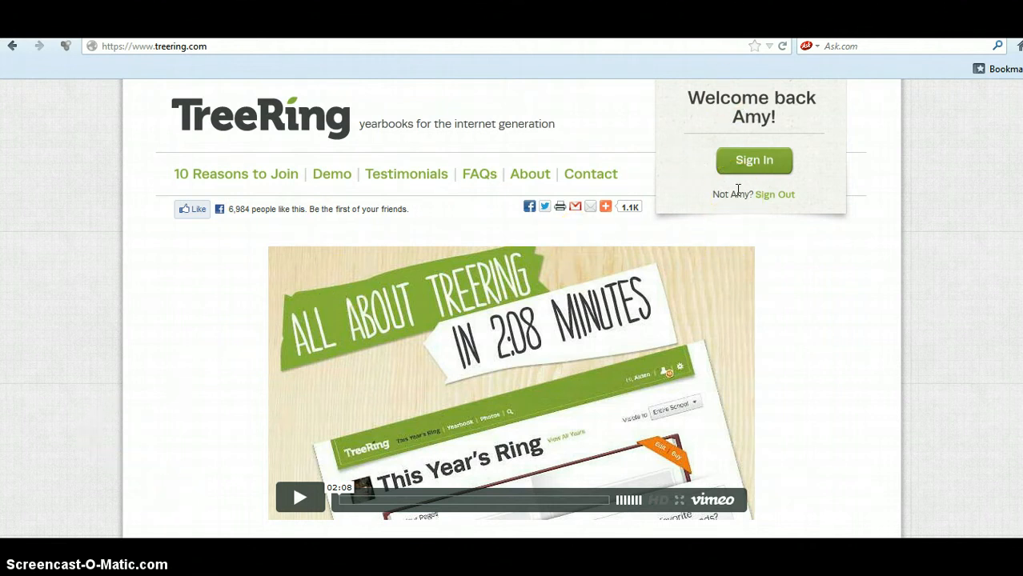
mouse_move(752, 160)
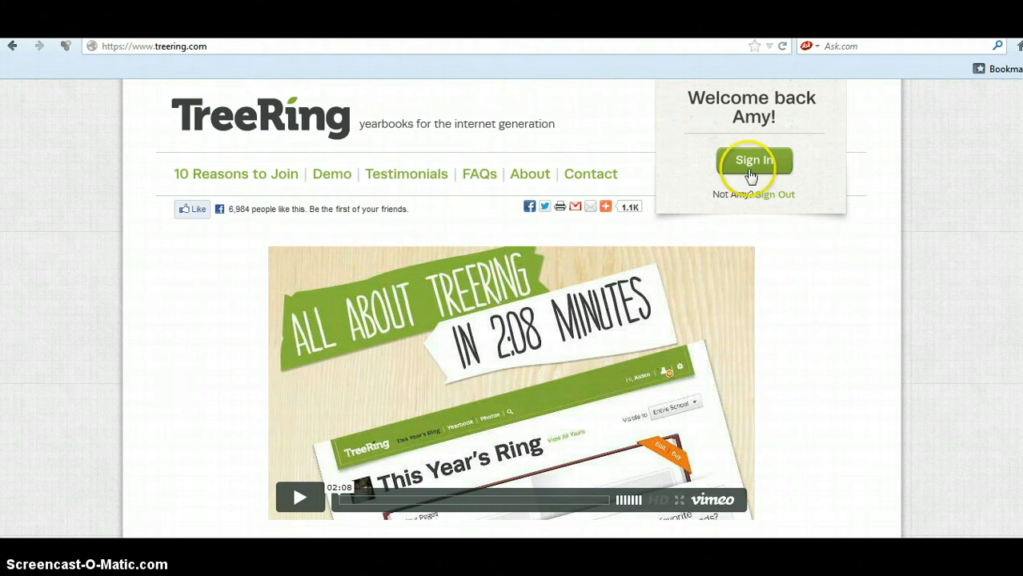
Sign in to the TreeRing account to reach the Rose Hill Elementary yearbook dashboard
left_click(753, 160)
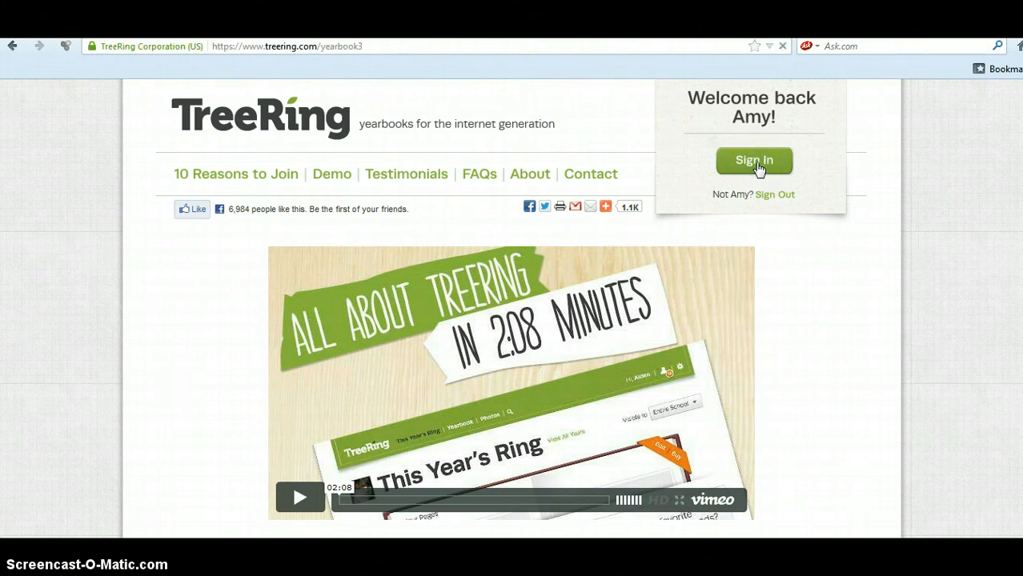
left_click(753, 160)
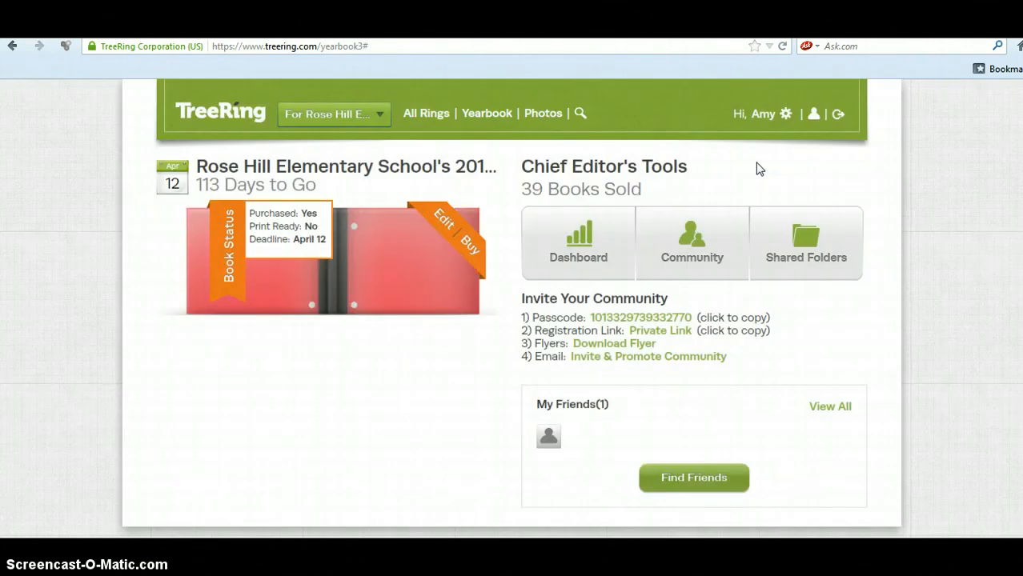
mouse_move(255, 160)
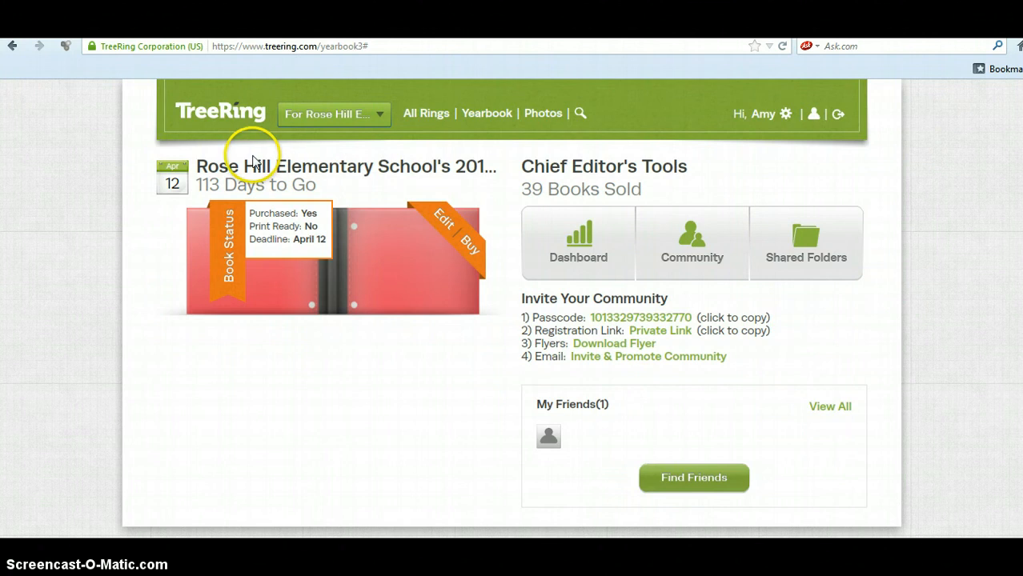
mouse_move(333, 160)
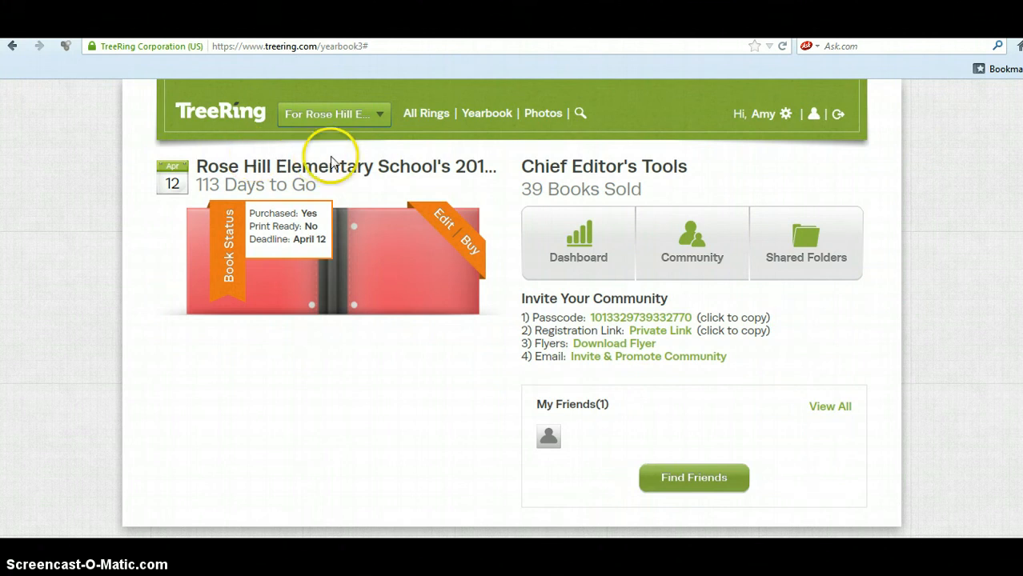
mouse_move(543, 112)
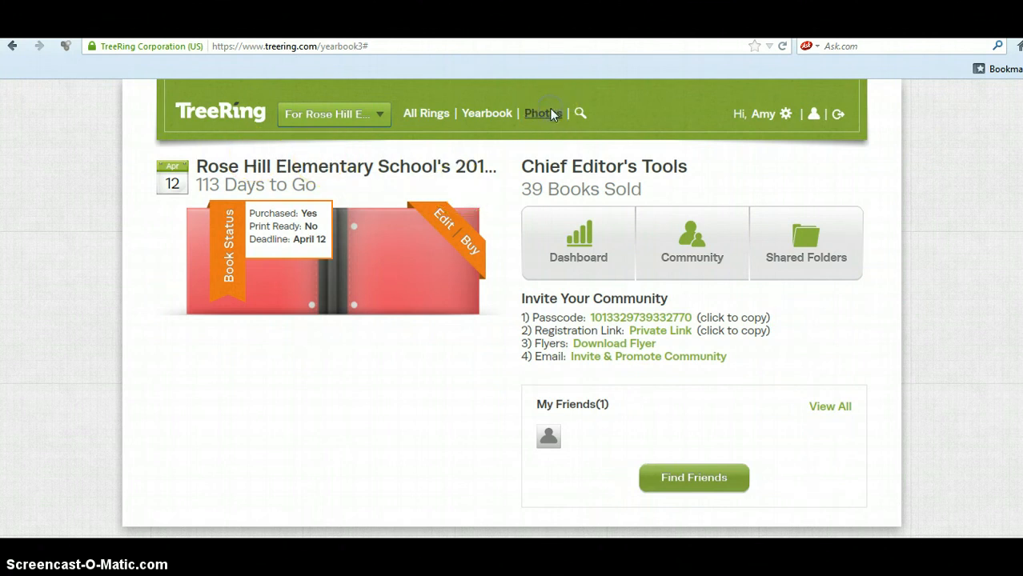
Go to the Photos page listing the yearbook photo folders
left_click(543, 112)
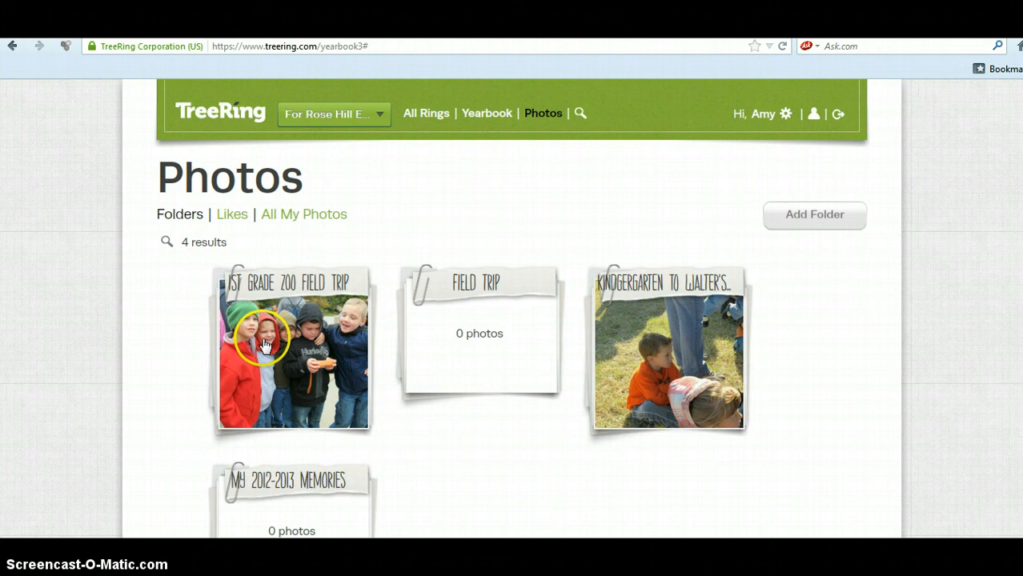
mouse_move(831, 237)
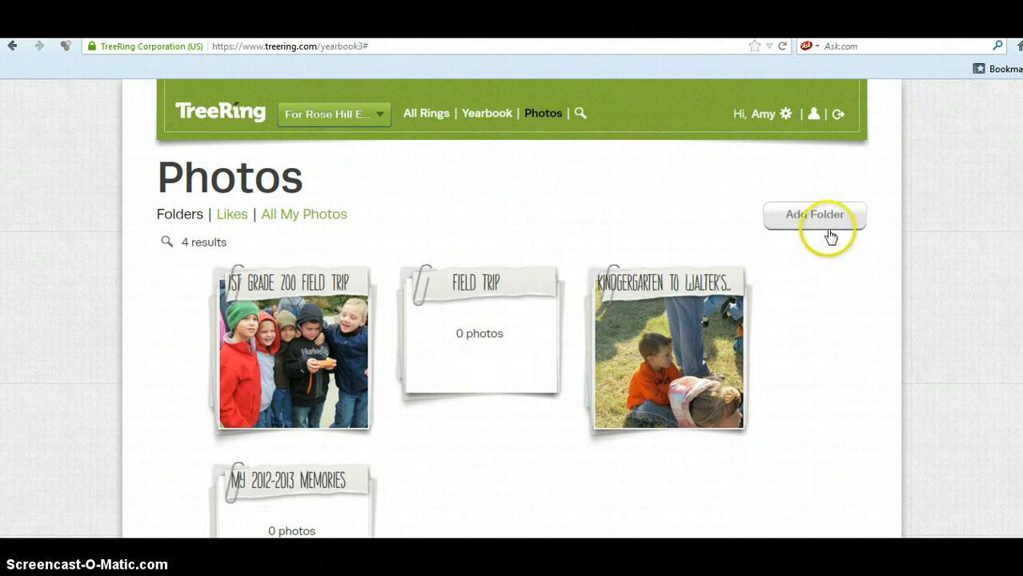
mouse_move(312, 514)
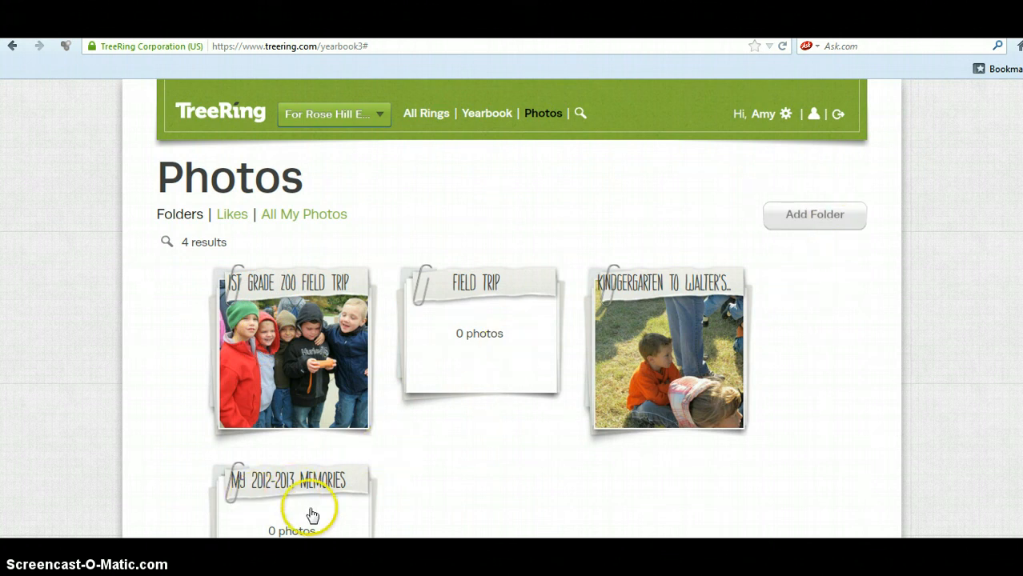
mouse_move(276, 520)
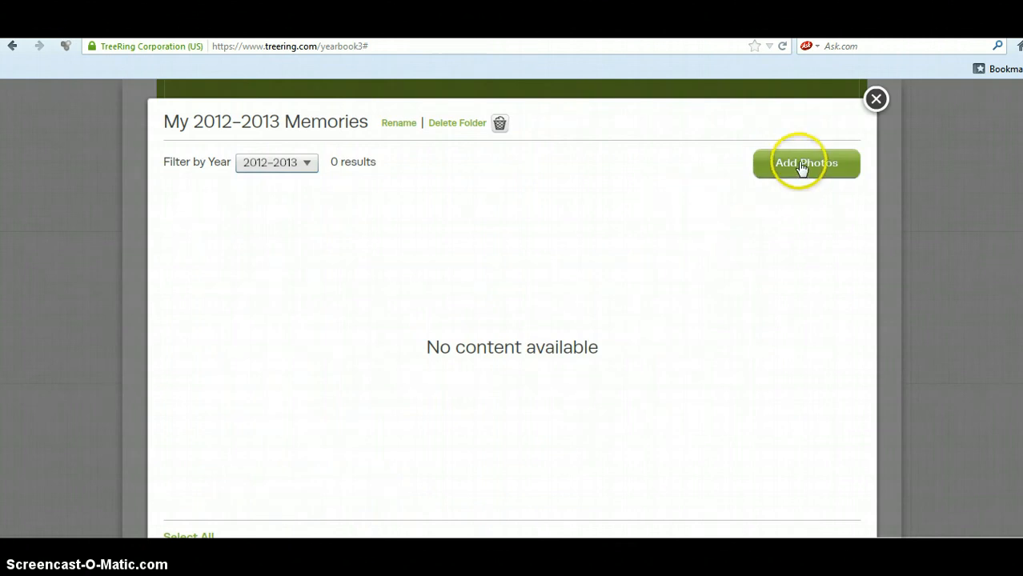
Add a photo from My Computer, choosing October 2012 001 for the My 2012–2013 Memories folder
left_click(805, 163)
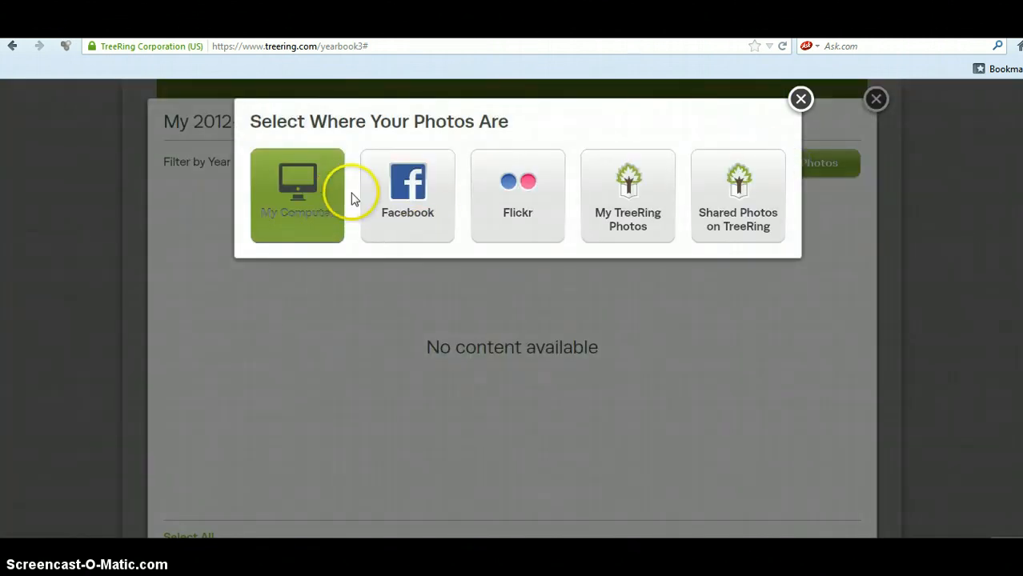
mouse_move(298, 201)
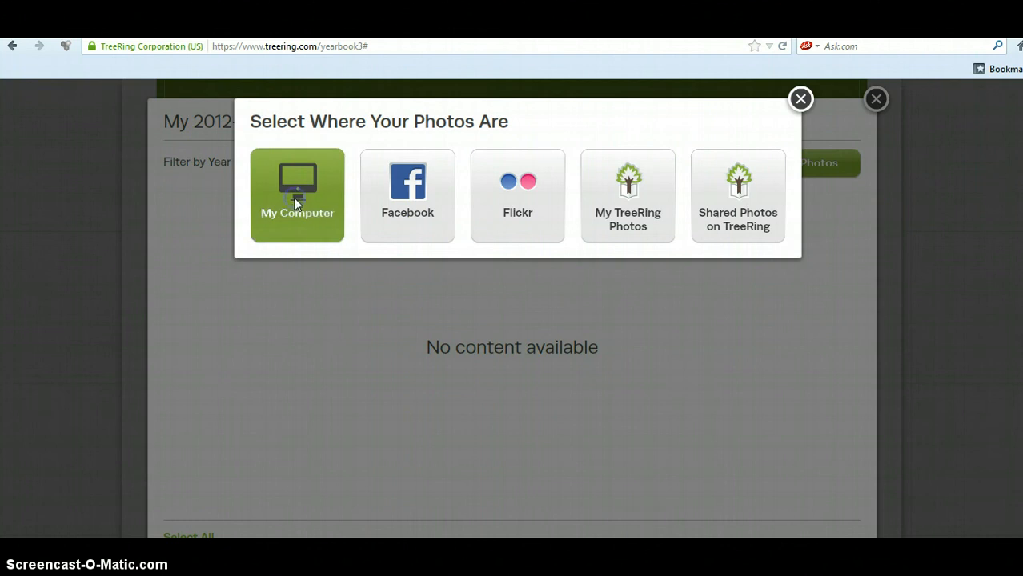
left_click(298, 195)
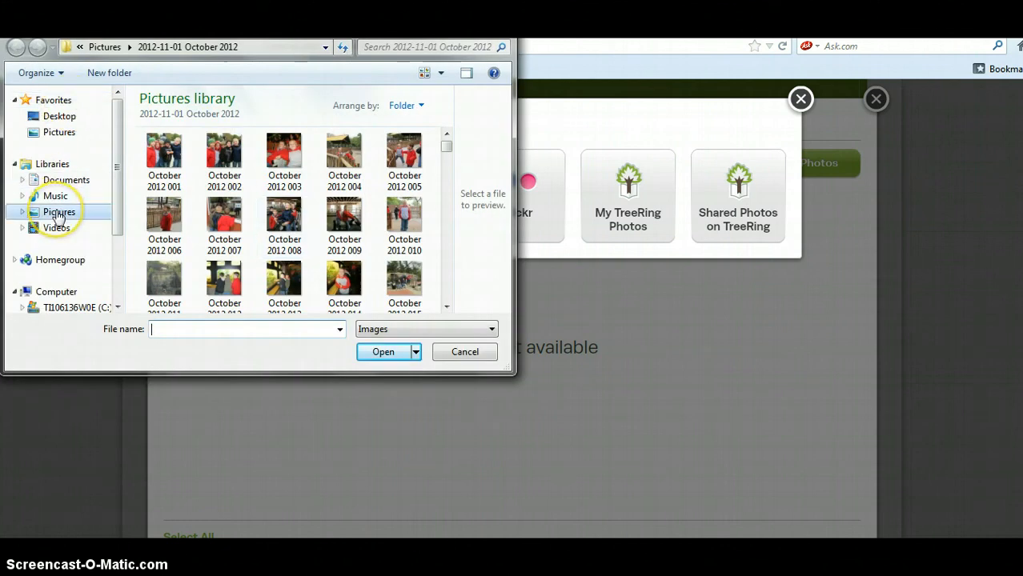
left_click(165, 150)
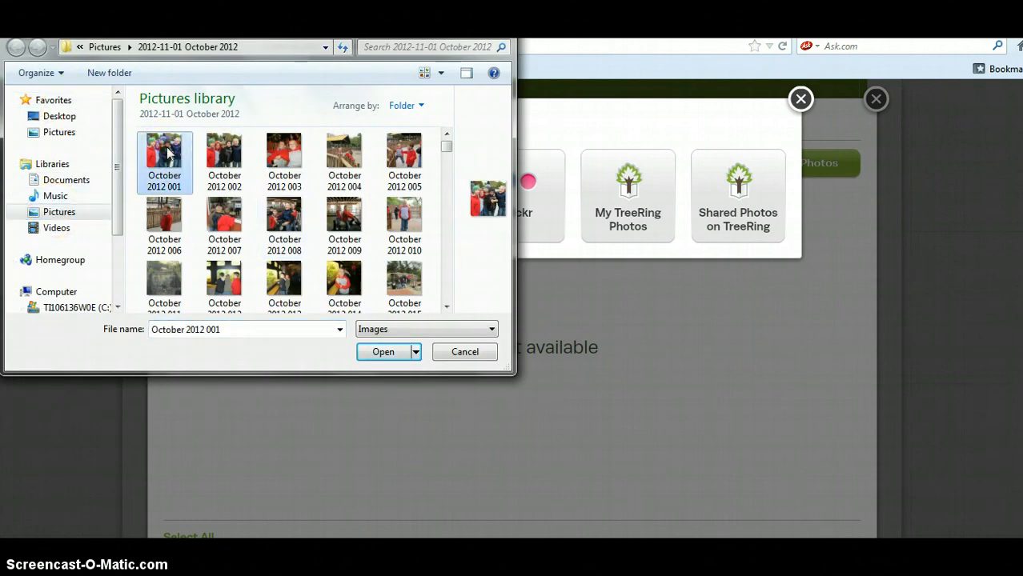
left_click(383, 352)
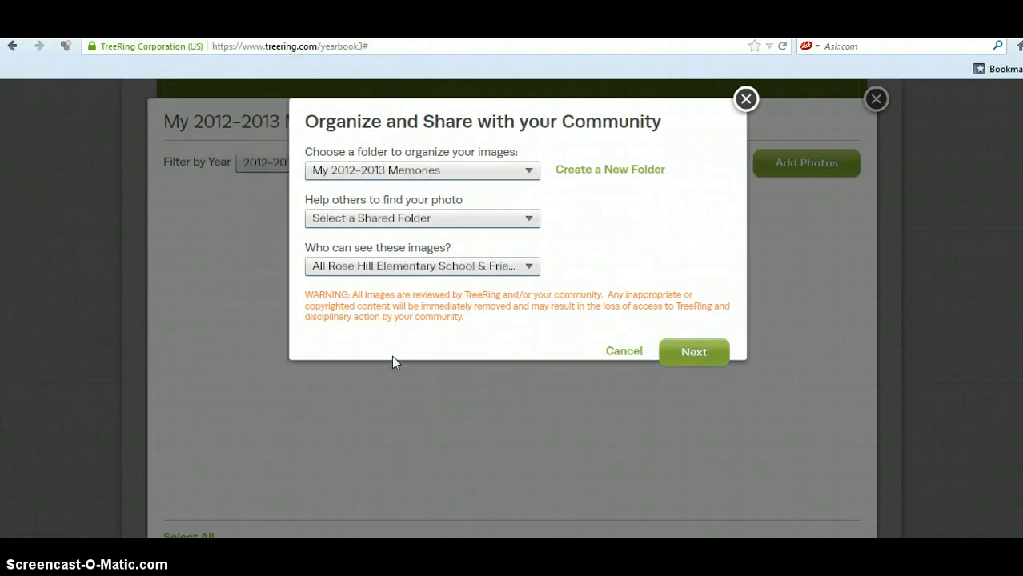
mouse_move(528, 218)
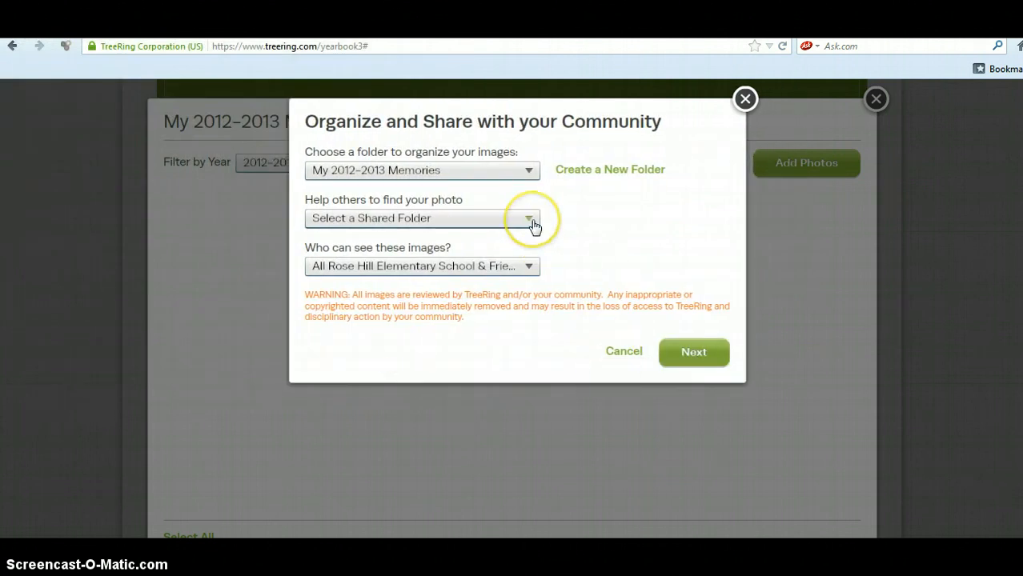
mouse_move(531, 223)
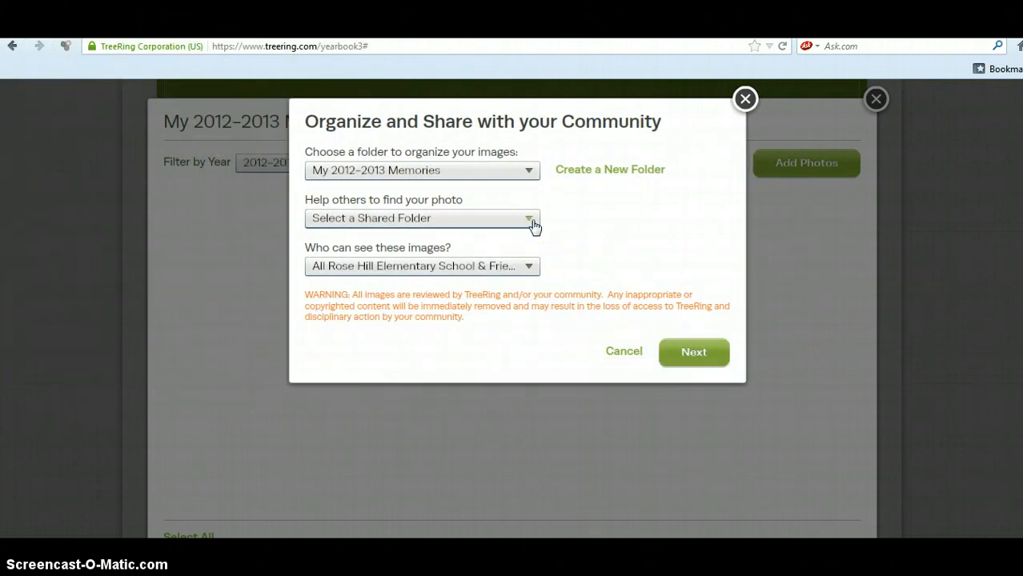
mouse_move(528, 272)
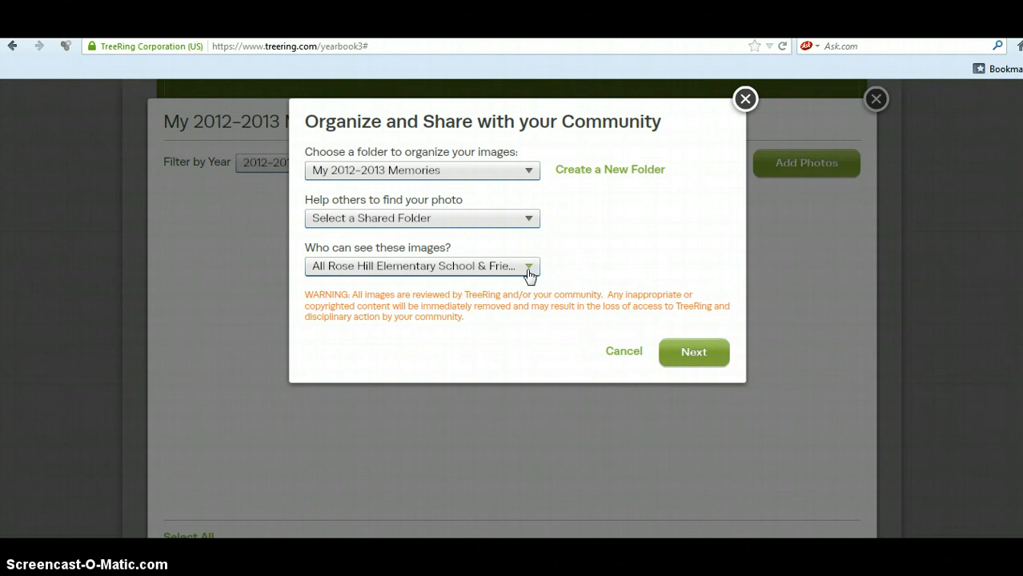
mouse_move(726, 403)
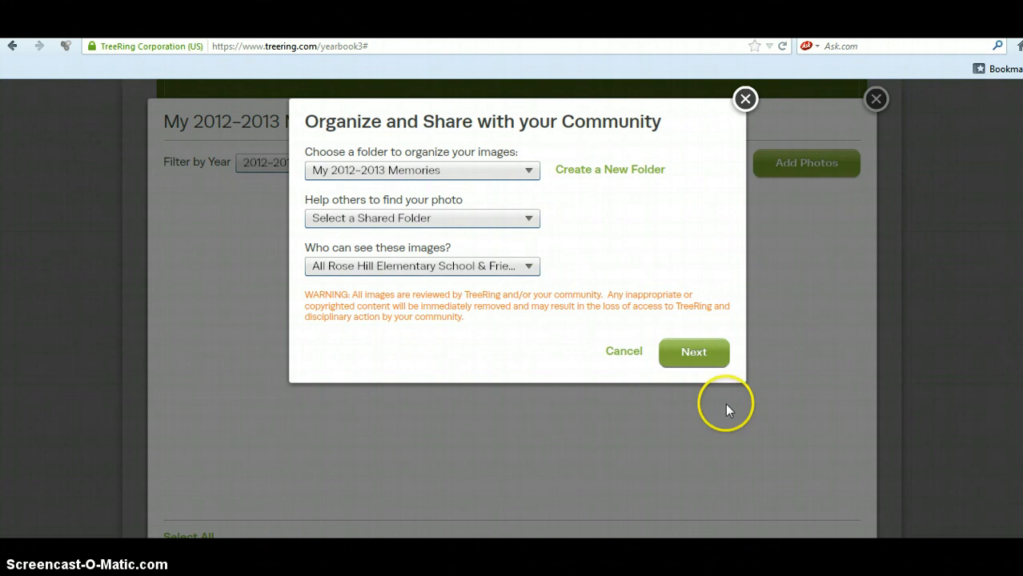
Accept the folder and school-community sharing settings and continue the upload
left_click(693, 352)
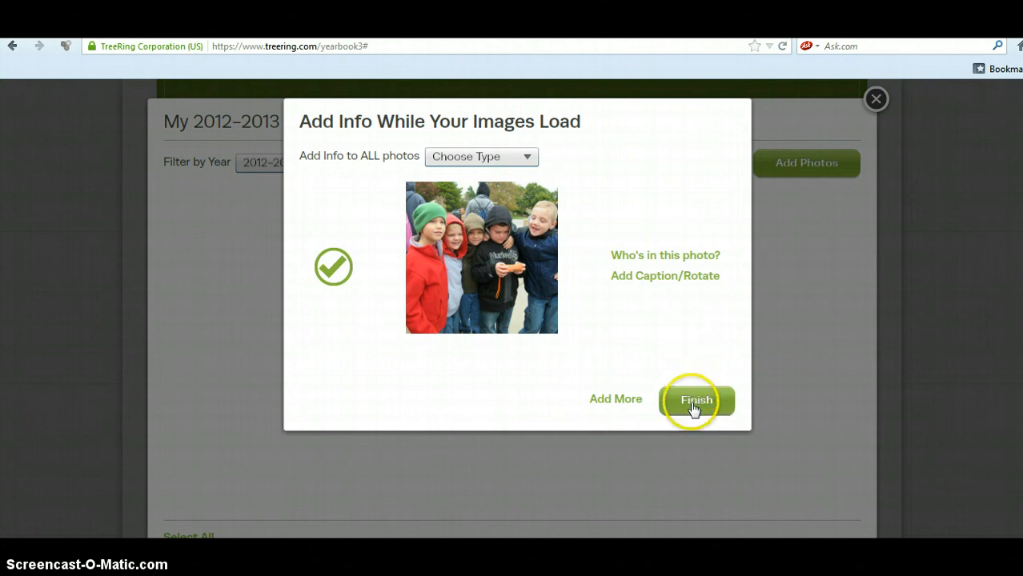
mouse_move(695, 400)
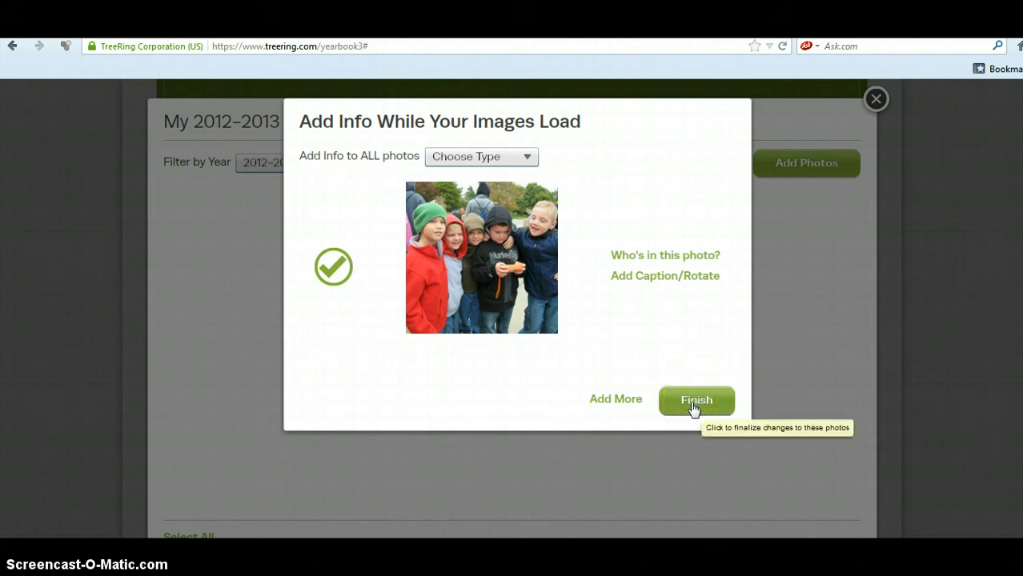
Finish adding the loaded photo to the folder, then bring up the photo-source choices again
left_click(695, 400)
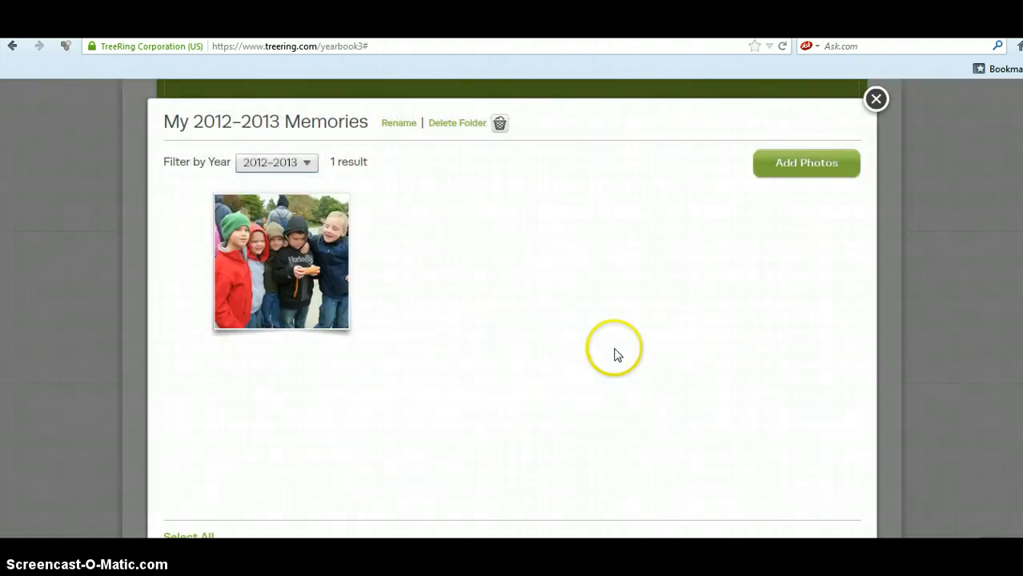
mouse_move(328, 323)
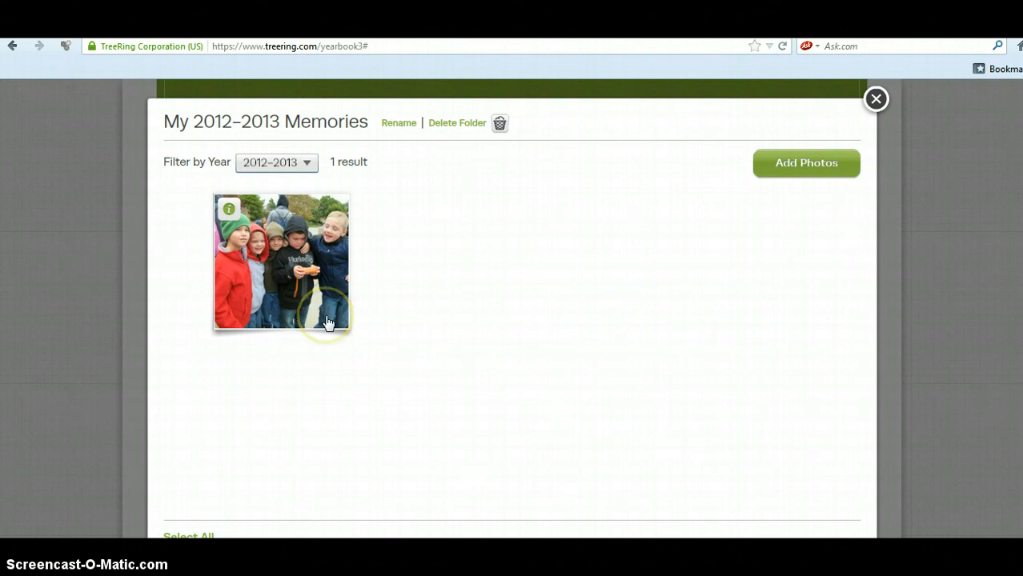
mouse_move(328, 323)
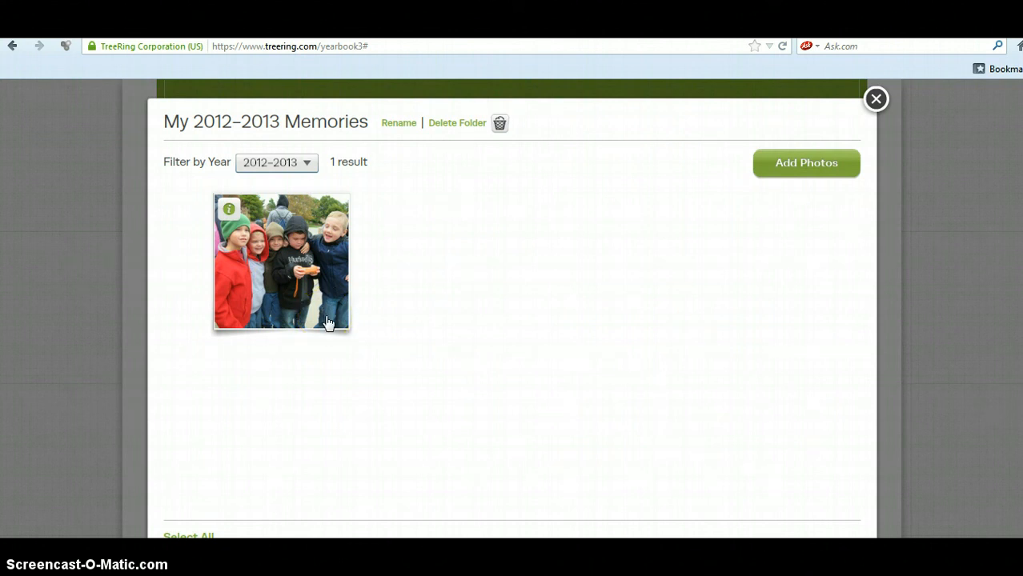
left_click(805, 163)
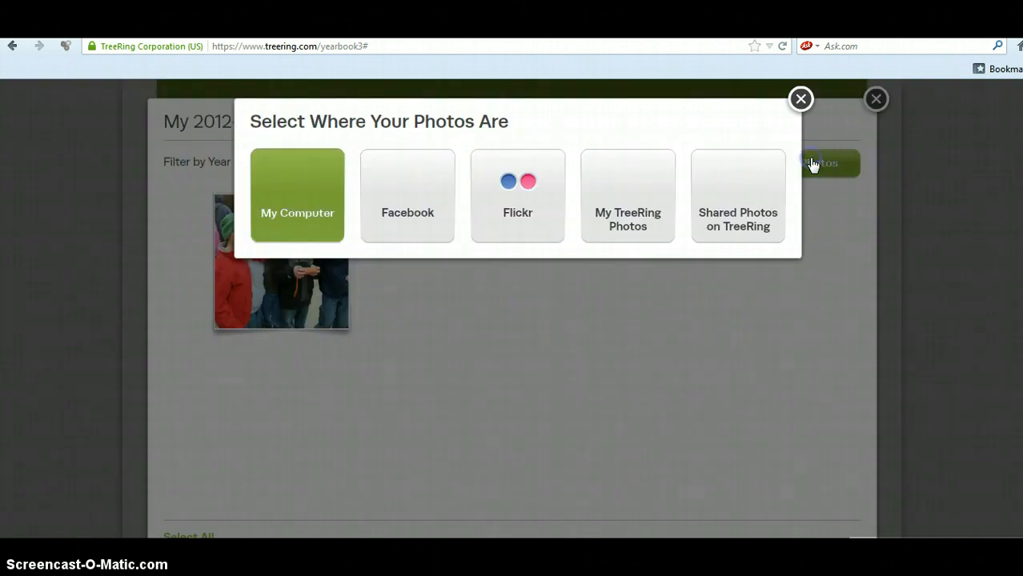
mouse_move(800, 100)
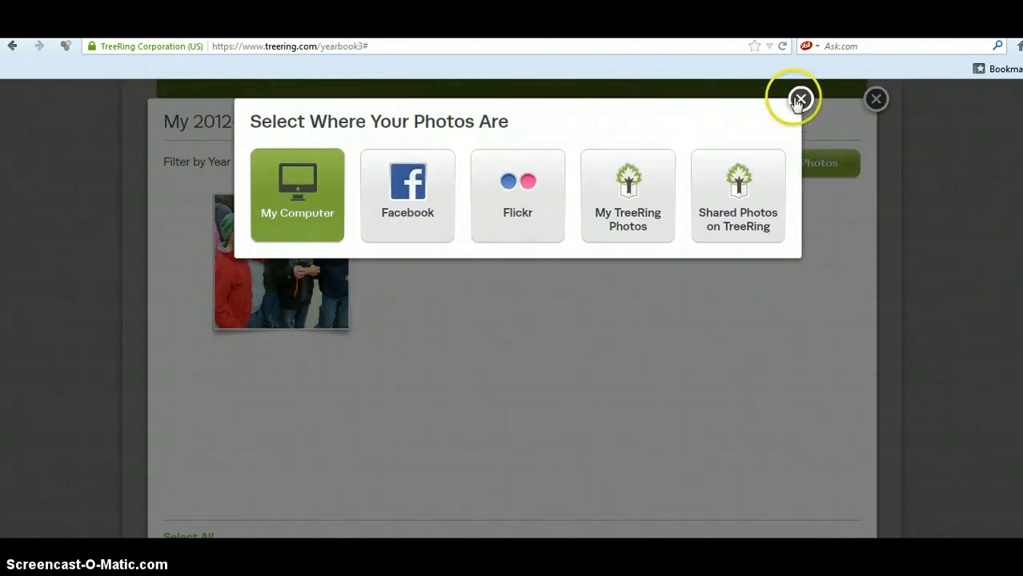
Dismiss the photo-source choices, leaving the folder with its one photo
left_click(800, 99)
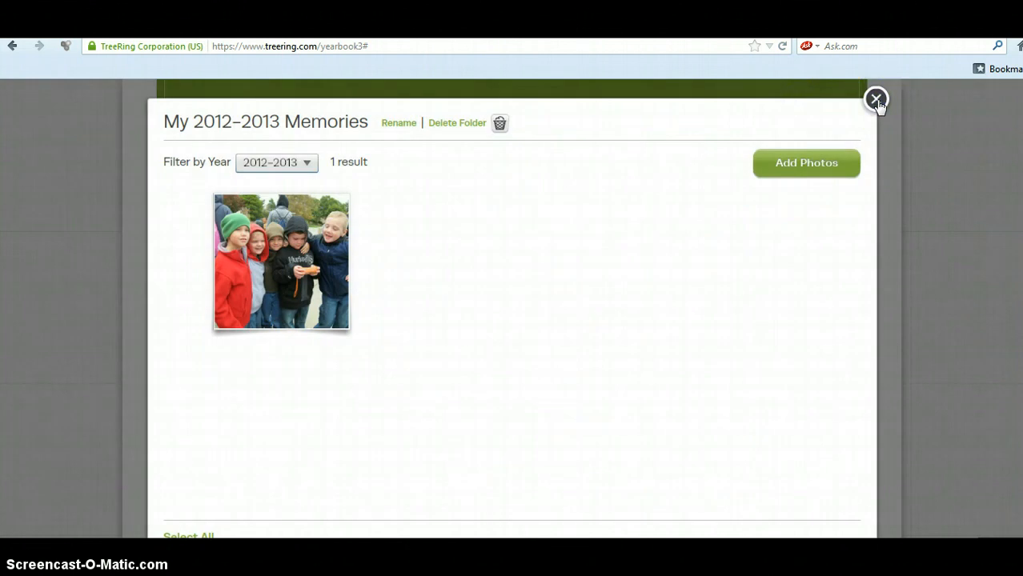
Close the folder and return to the Photos page with the new folder cover
left_click(876, 99)
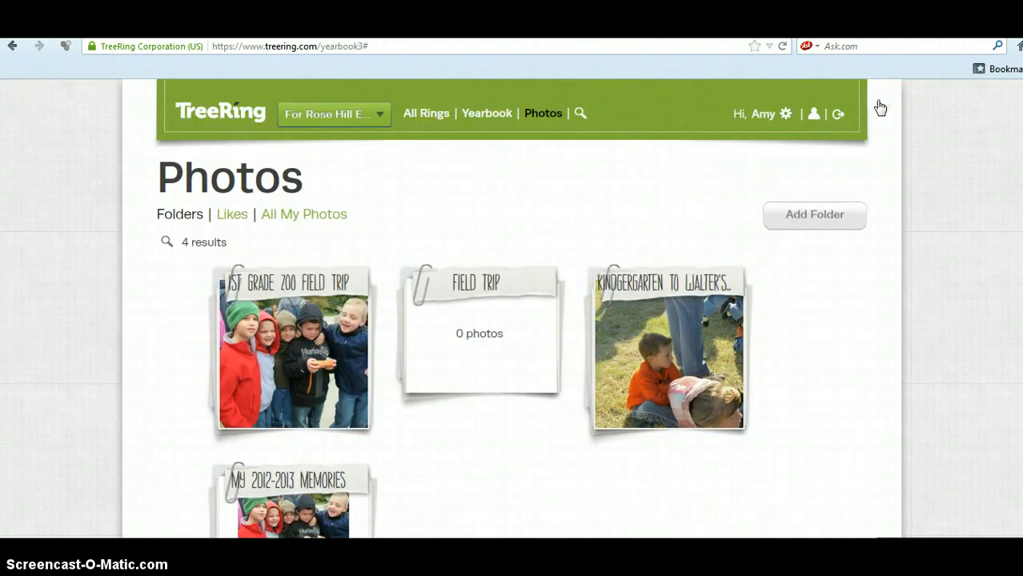
mouse_move(560, 214)
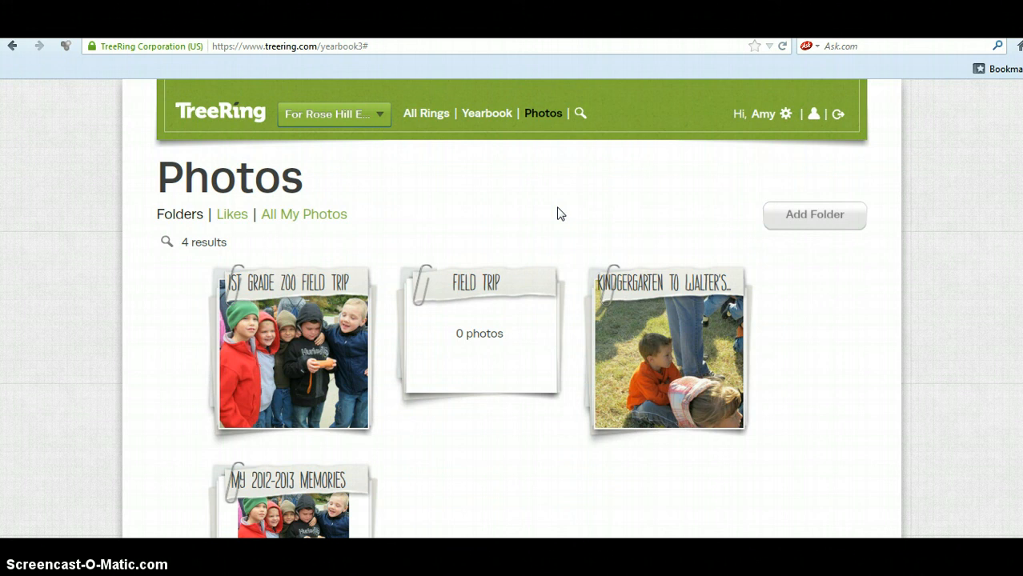
mouse_move(348, 441)
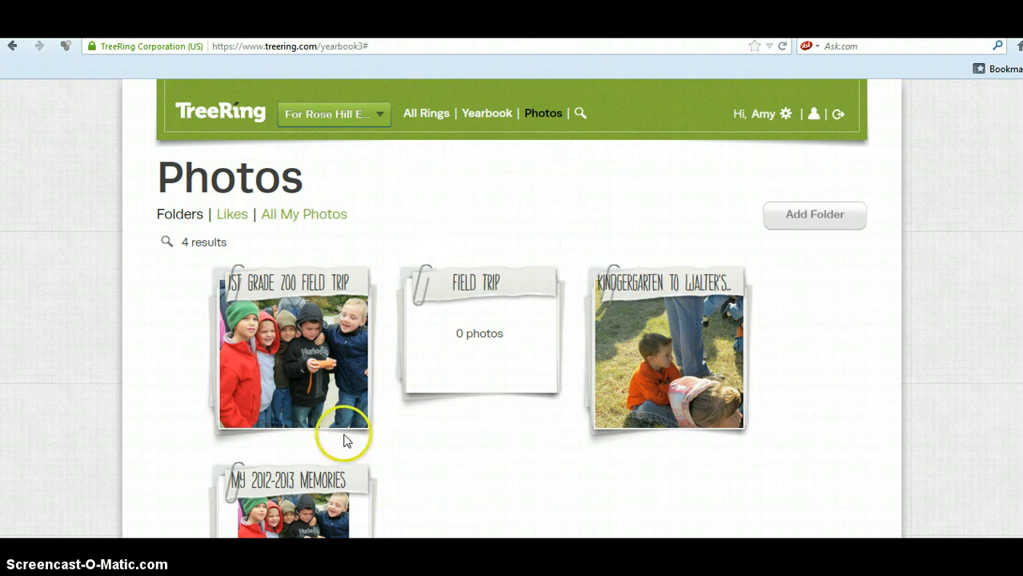